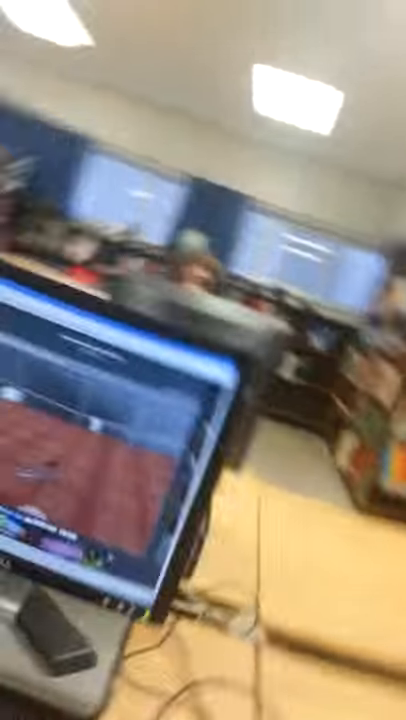
pyautogui.moveTo(203, 360)
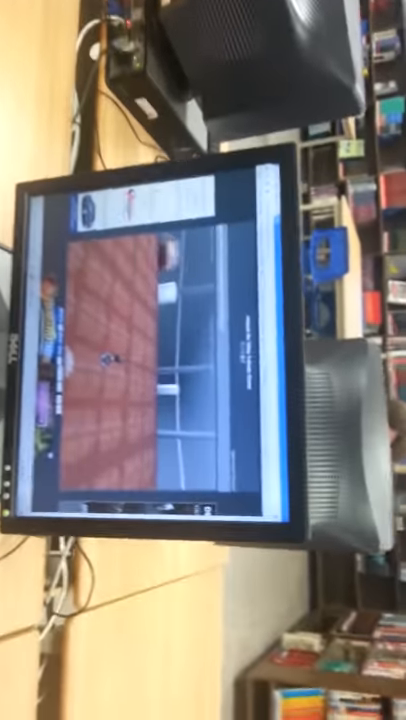